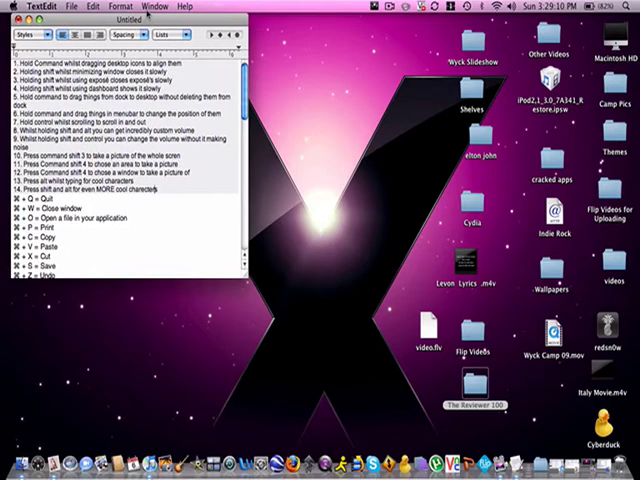
Step: Make the desktop the active area so all its icons can be selected
scroll("down", 3)
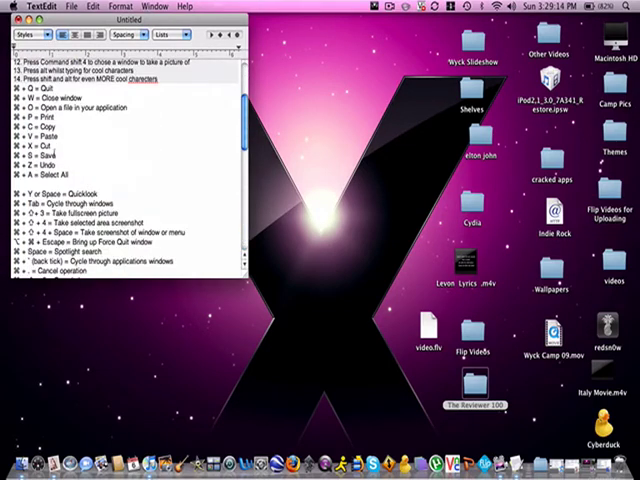
scroll("up", 3)
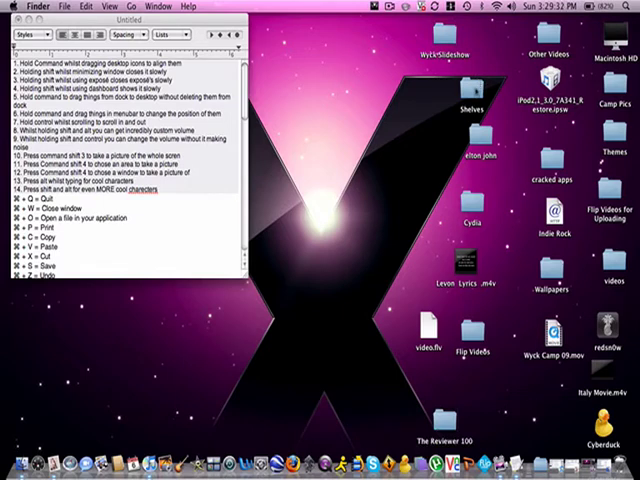
left_click(462, 100)
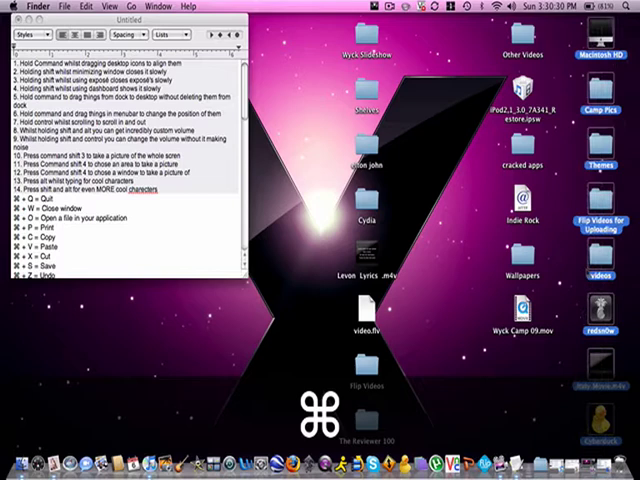
left_click(124, 150)
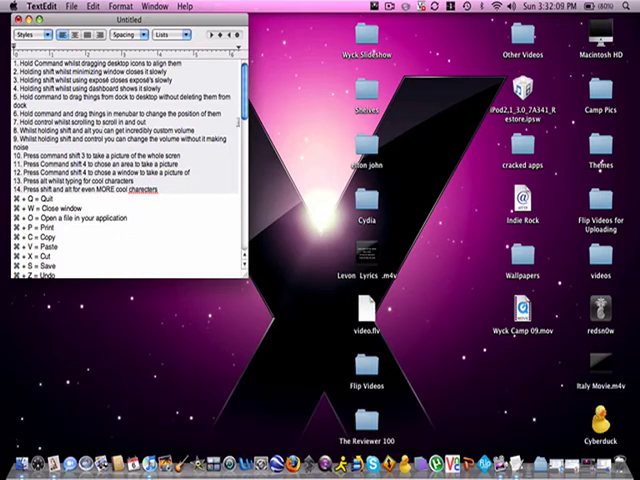
mouse_move(310, 168)
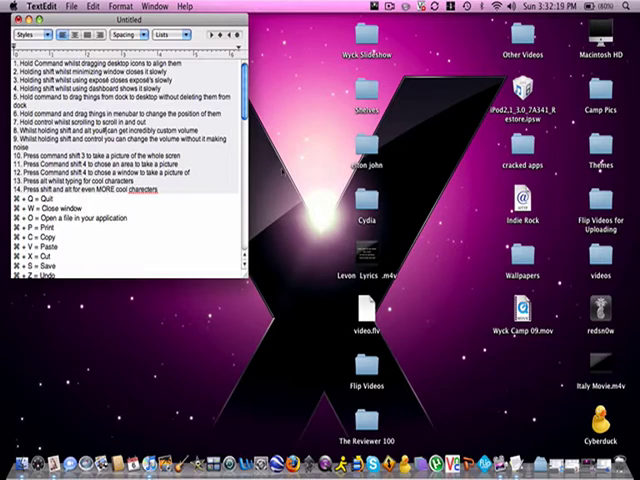
Step: Capture two full-screen screenshots, saved to the desktop as Picture 1 and Picture 2
key("cmd+shift+3")
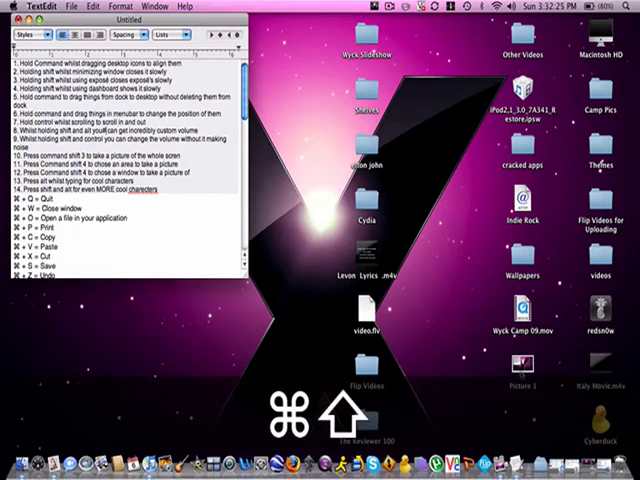
key("4")
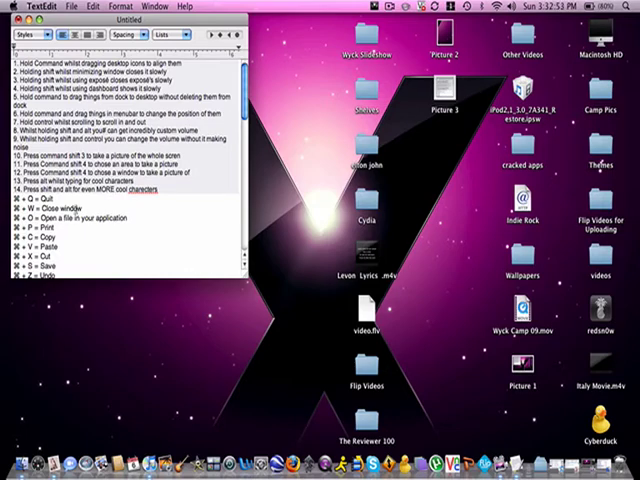
scroll("down", 3)
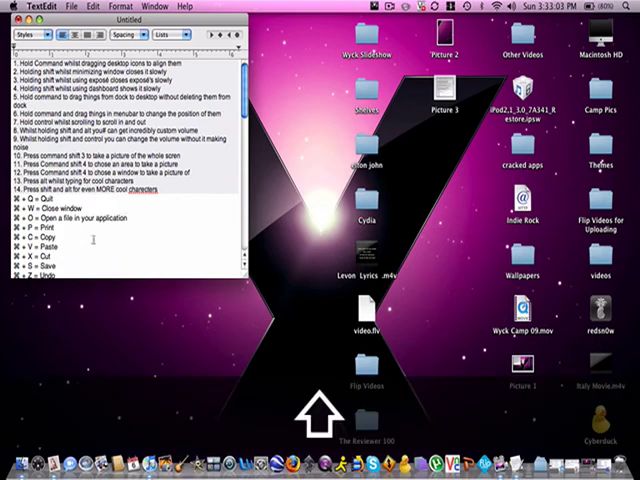
scroll("down", 3)
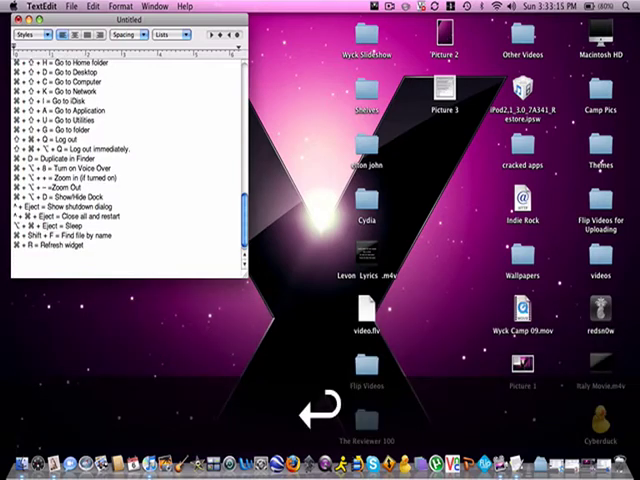
key("cmd+shift+4")
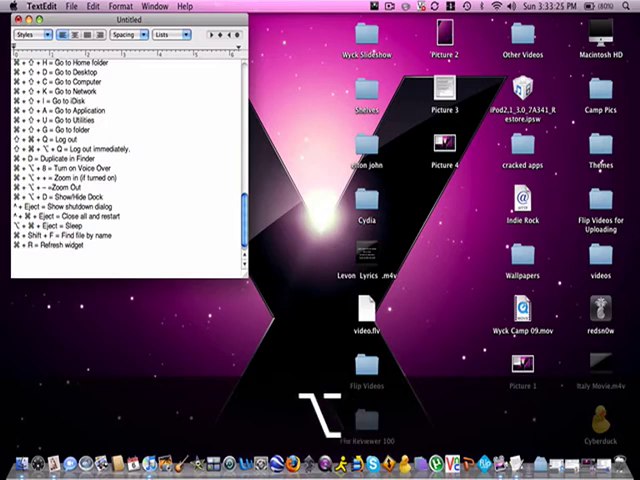
mouse_move(152, 230)
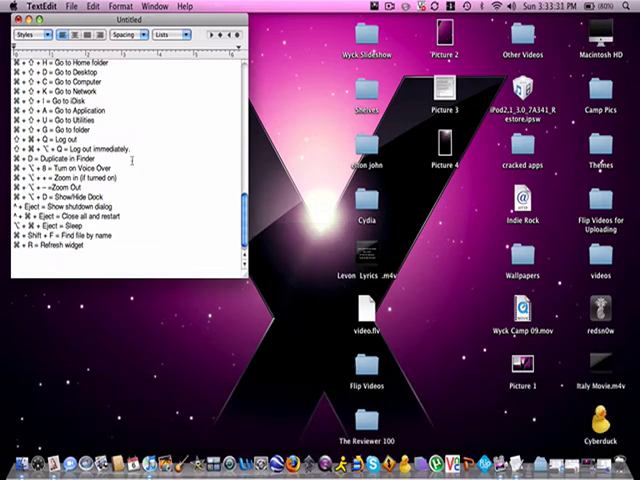
scroll("up", 3)
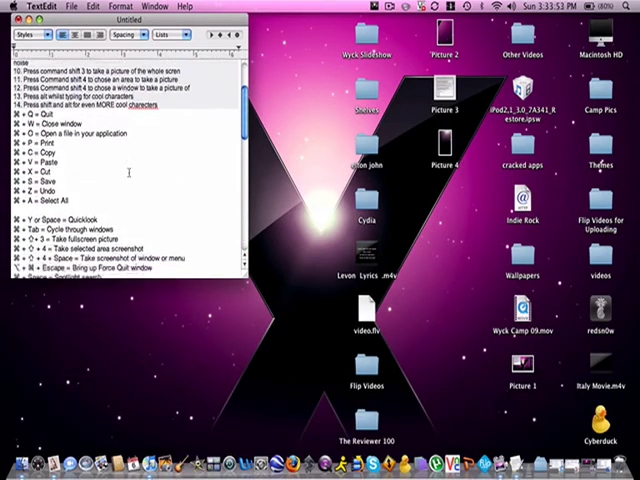
scroll("down", 3)
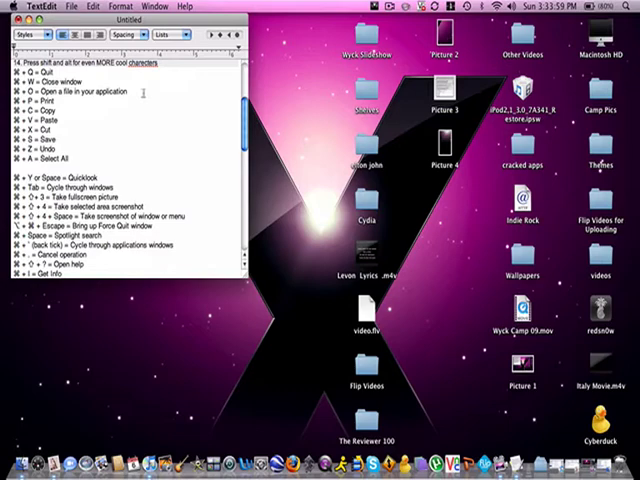
mouse_move(50, 468)
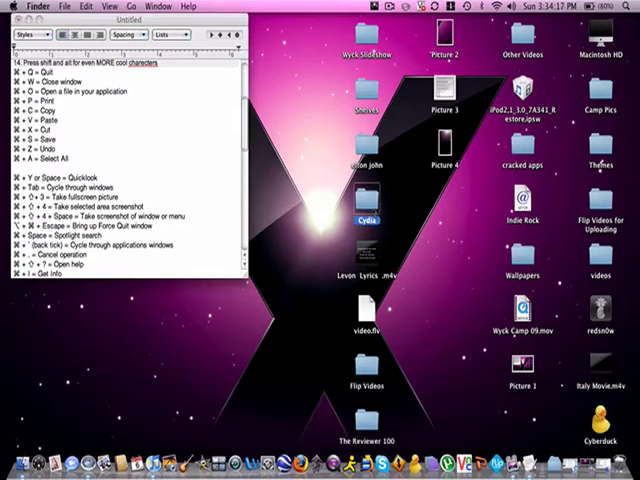
Step: Select and copy the Quick Look shortcut lines in the TextEdit note
key("cmd+o")
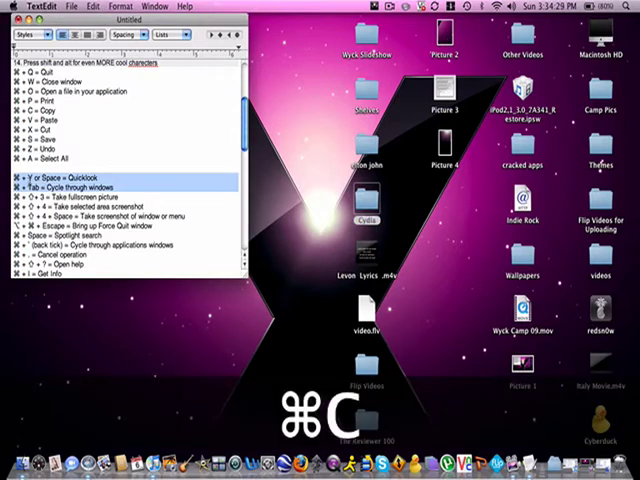
key("cmd+n")
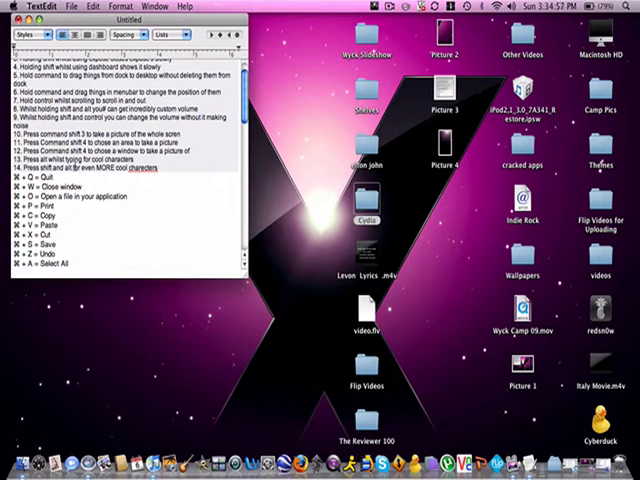
Step: Select all text in the note and bring the Finder shortcuts down to Empty Trash into view
key("cmd+a")
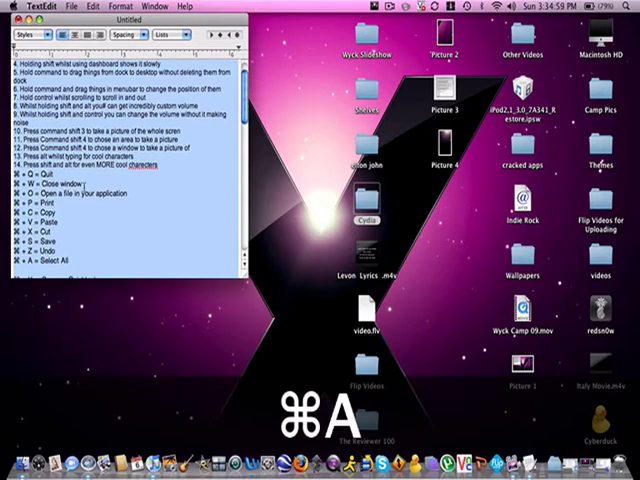
scroll("down", 3)
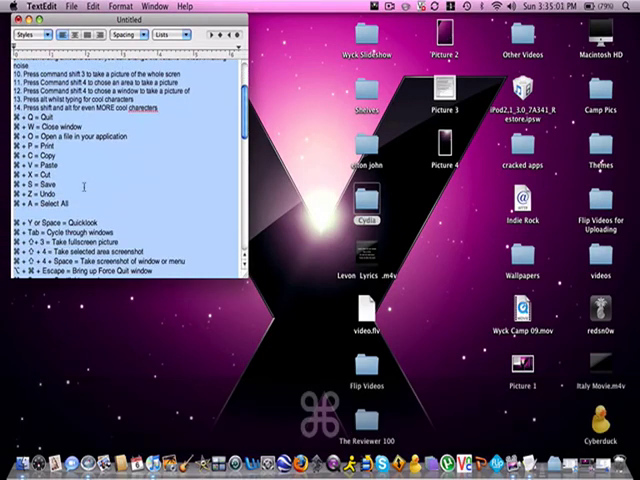
key("cmd+a")
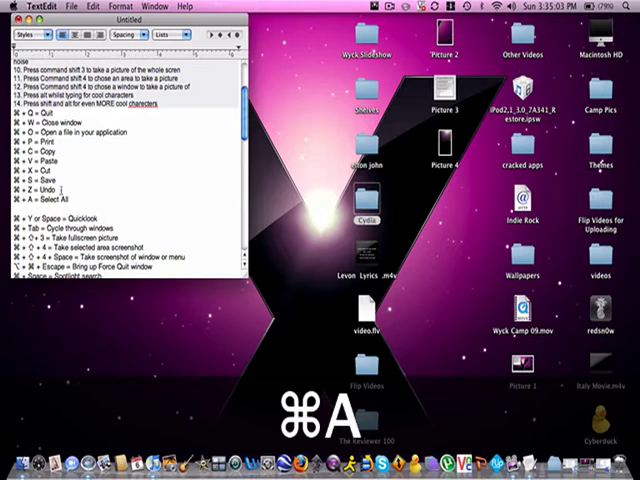
scroll("down", 3)
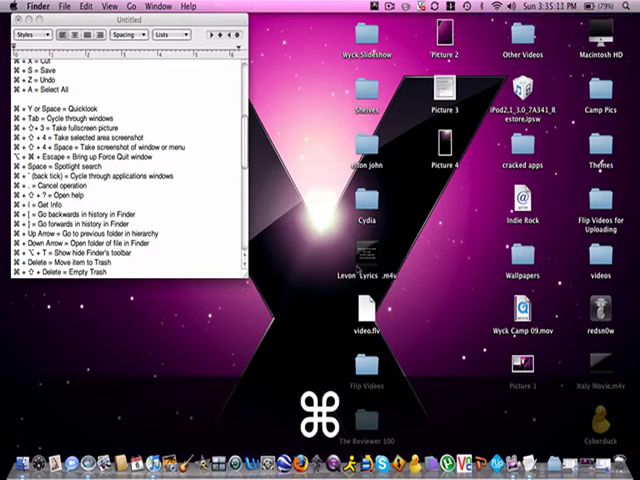
Step: Select a desktop folder, preview it with Quick Look, then launch it
left_click(364, 276)
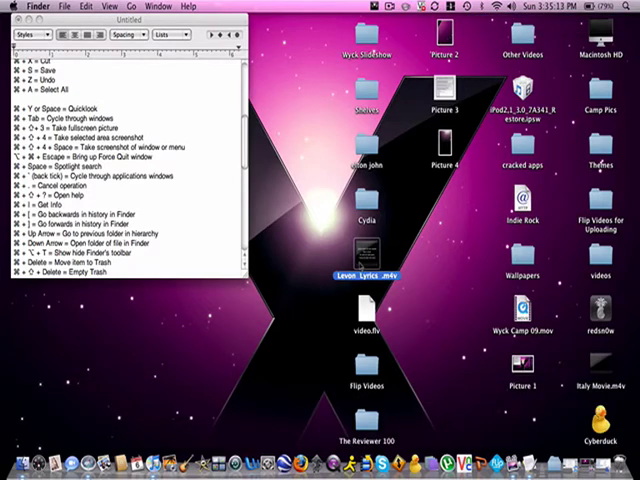
key("cmd+y")
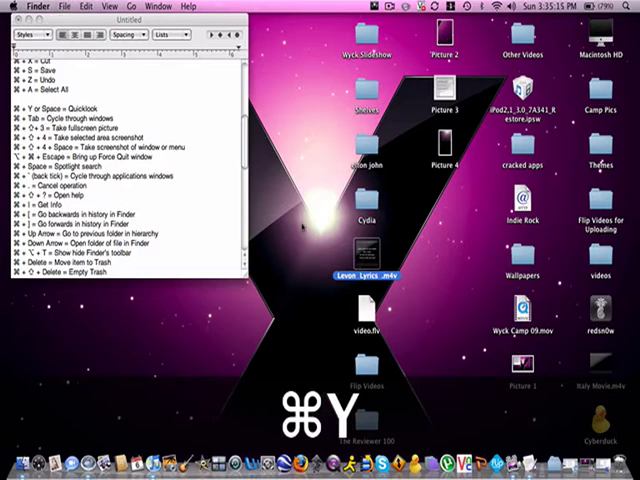
double_click(372, 278)
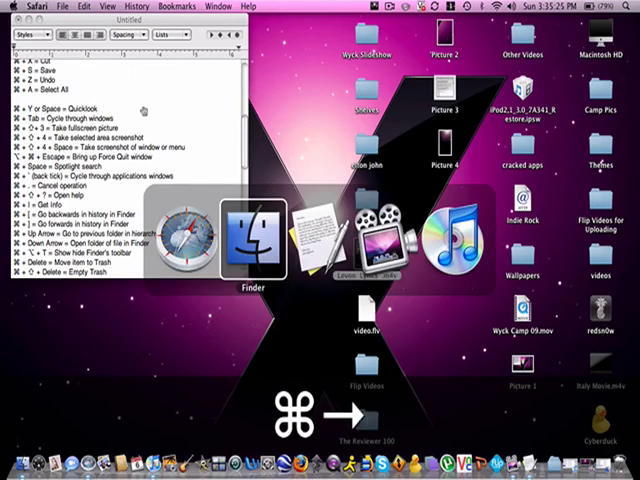
mouse_move(384, 240)
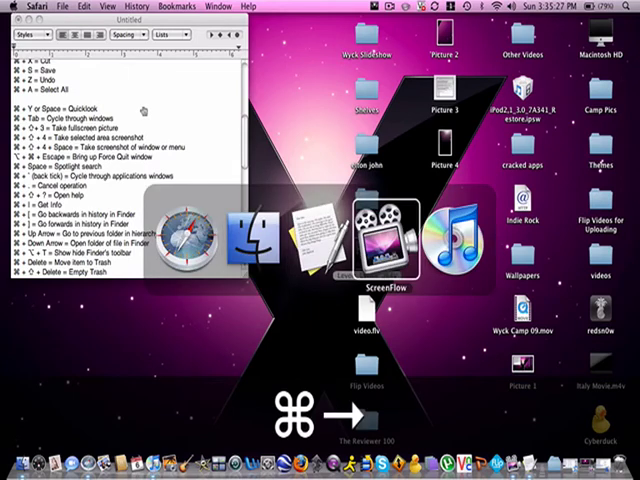
mouse_move(452, 236)
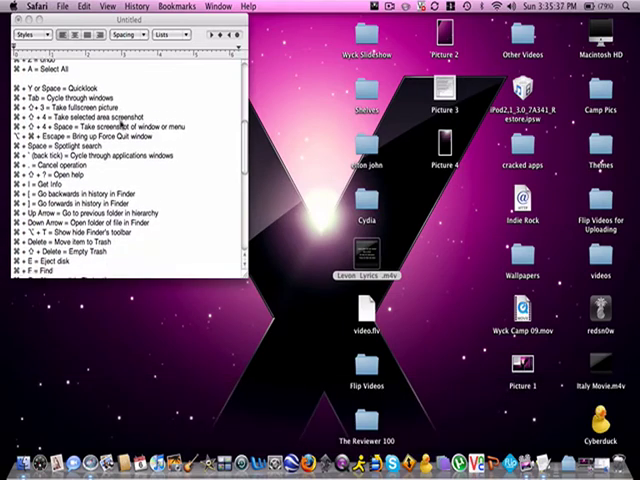
scroll("down", 3)
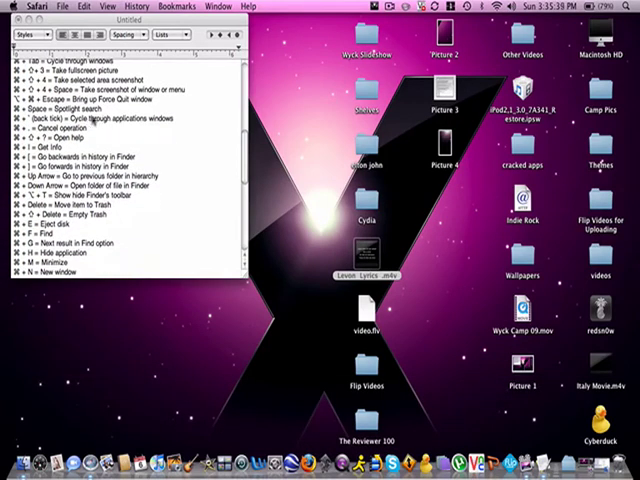
scroll("down", 3)
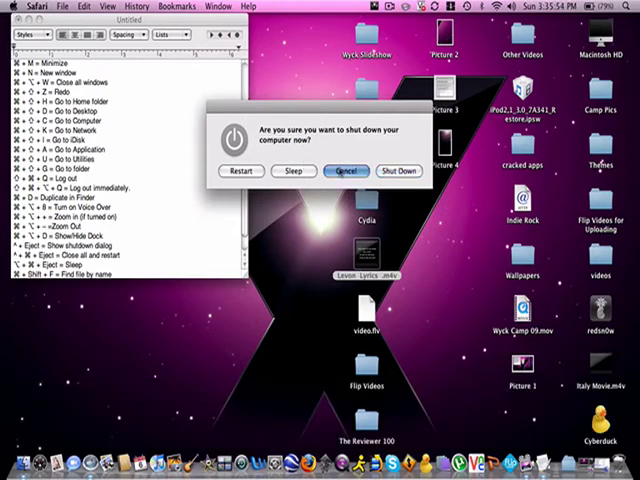
left_click(346, 172)
type("⌘ + R = Refresh widget")
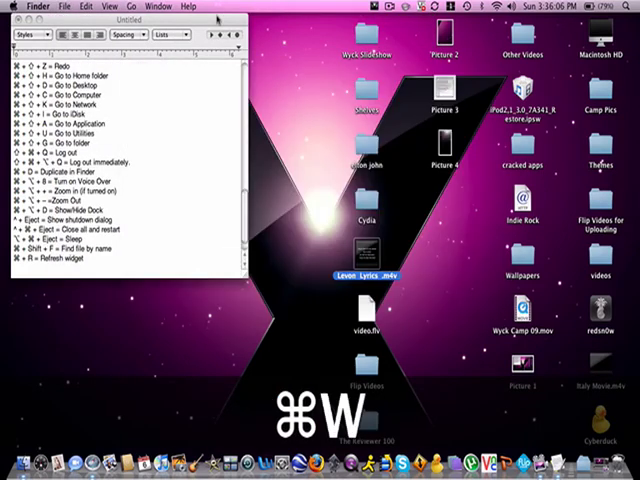
mouse_move(312, 122)
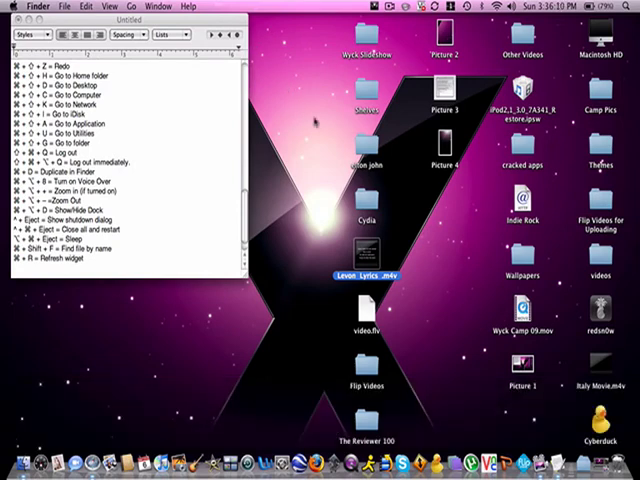
Step: Briefly show and close the Network window, then bring up Connect to Server
key("cmd+shift+k")
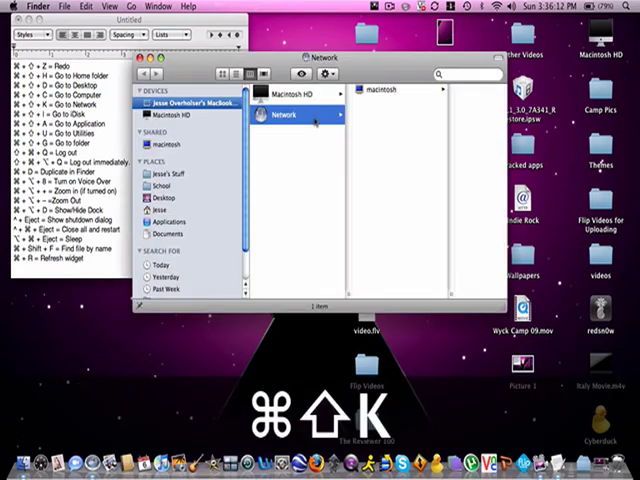
key("cmd+w")
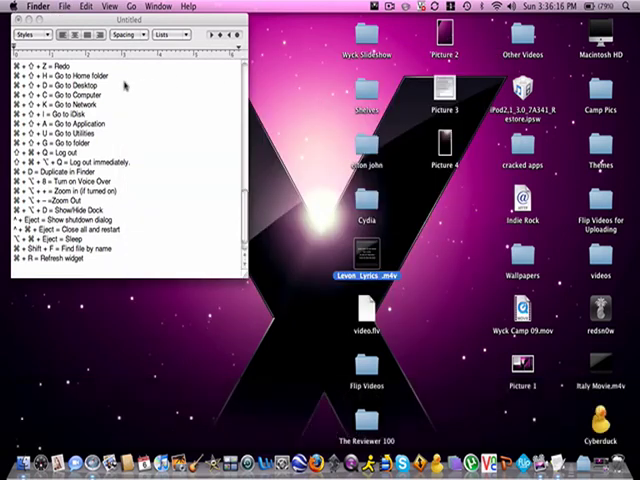
key("cmd+k")
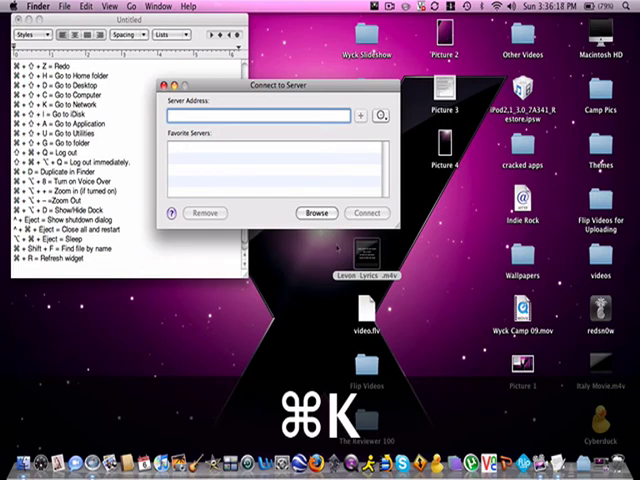